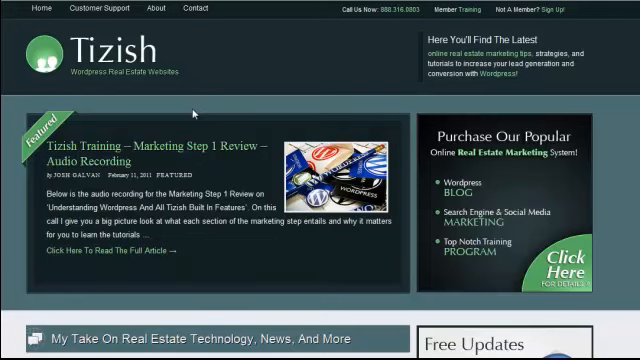
mouse_move(208, 14)
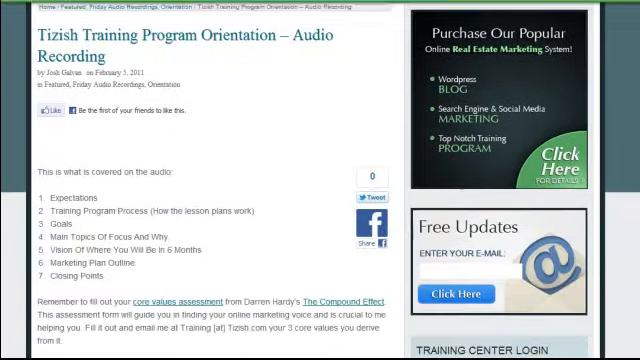
- Scroll the Training Program Orientation – Audio Recording post to view its inline mp3 player
scroll("down", 3)
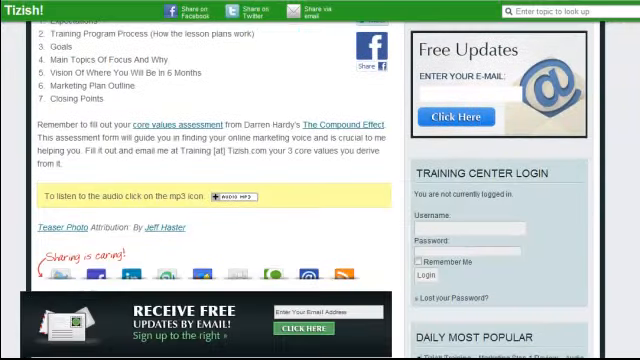
scroll("up", 3)
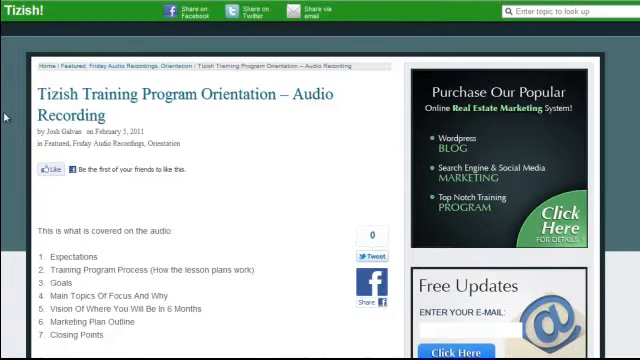
scroll("down", 3)
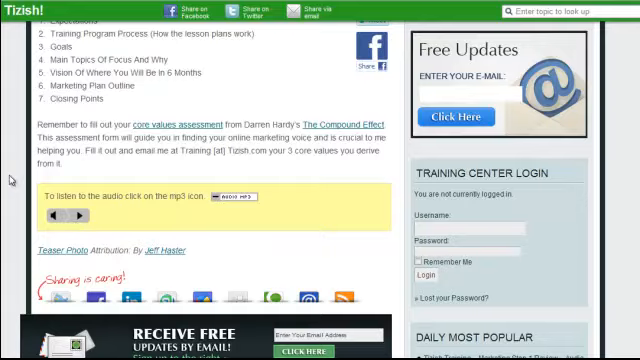
scroll("up", 3)
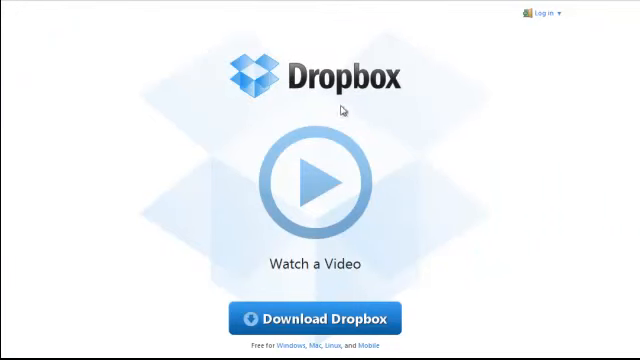
mouse_move(544, 44)
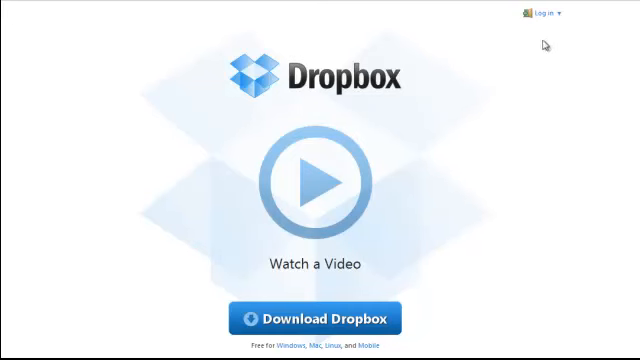
- Switch from the Log in form to creating a new Dropbox account
left_click(542, 12)
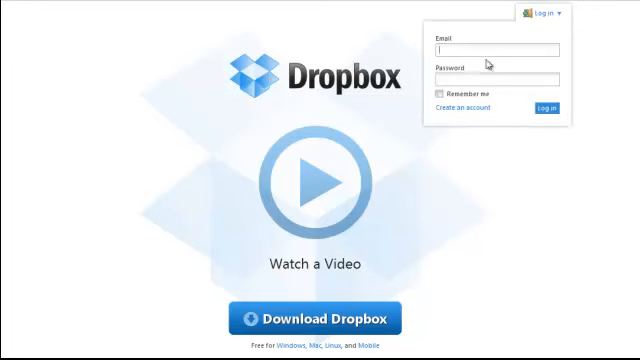
mouse_move(444, 110)
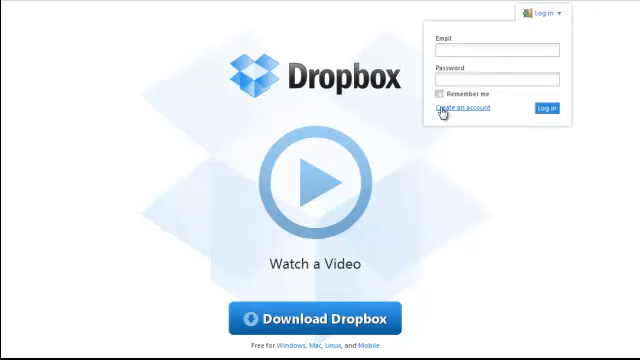
left_click(460, 108)
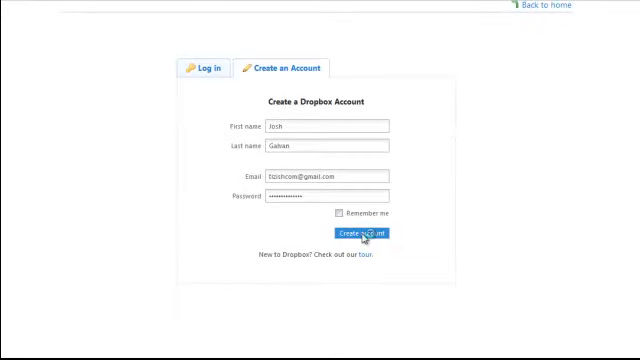
- Submit the new account and review the Downloading Dropbox page's installation steps
left_click(360, 232)
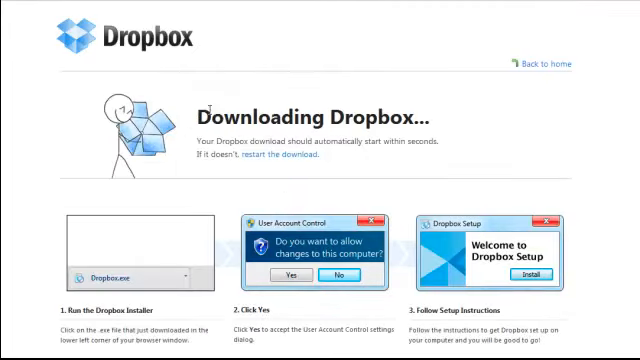
scroll("down", 3)
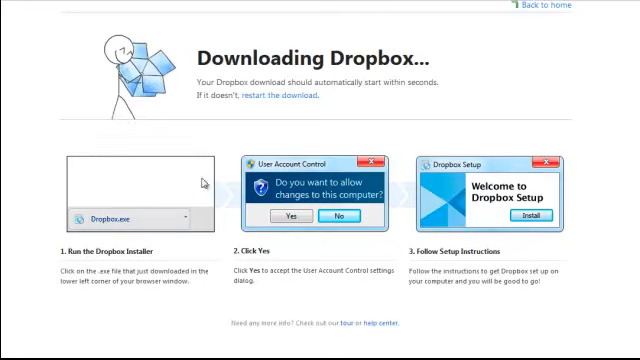
mouse_move(424, 240)
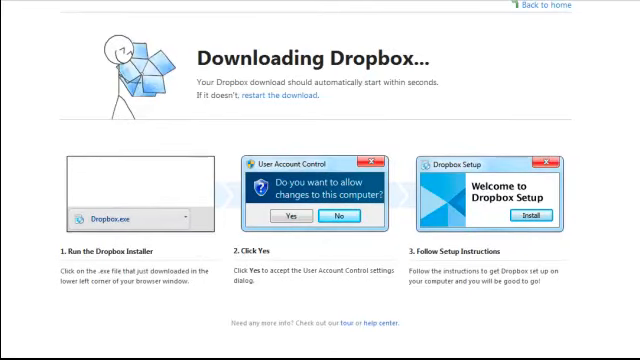
mouse_move(400, 180)
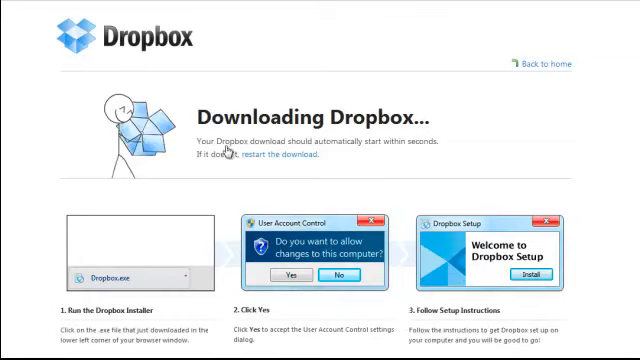
scroll("down", 3)
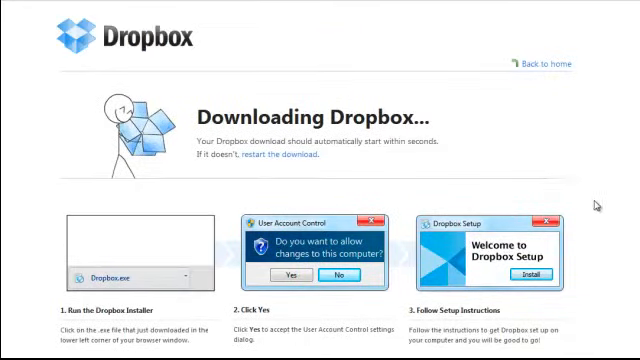
mouse_move(512, 168)
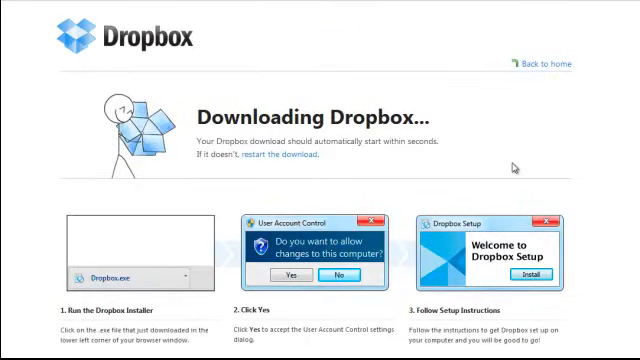
scroll("down", 3)
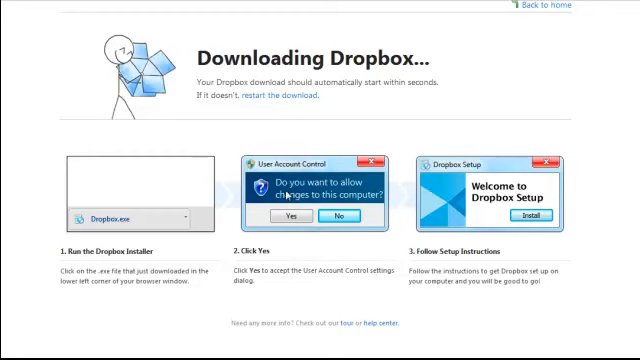
mouse_move(284, 98)
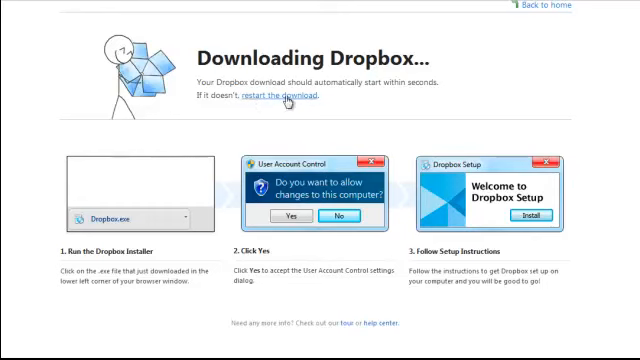
scroll("up", 3)
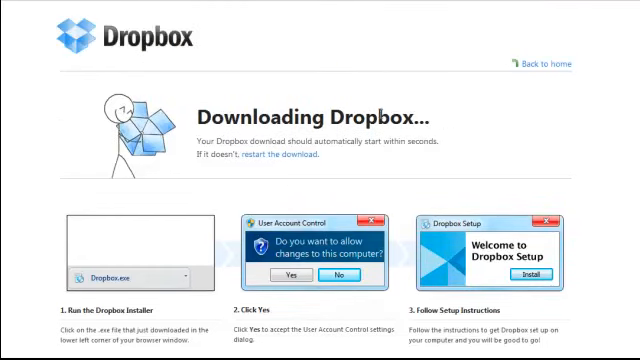
mouse_move(456, 132)
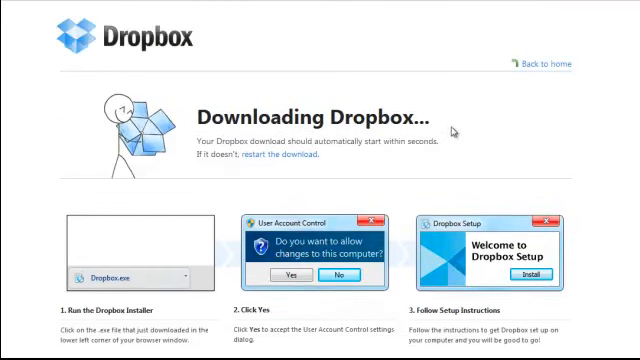
mouse_move(544, 64)
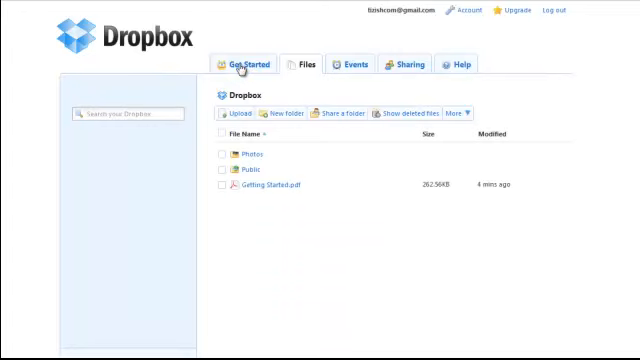
- Show the Get Started tab with its list of welcome quests
left_click(244, 64)
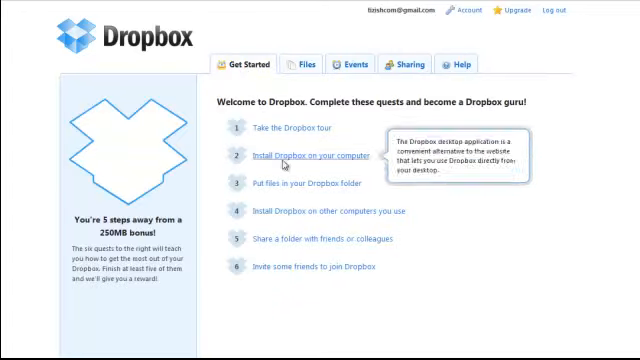
mouse_move(284, 128)
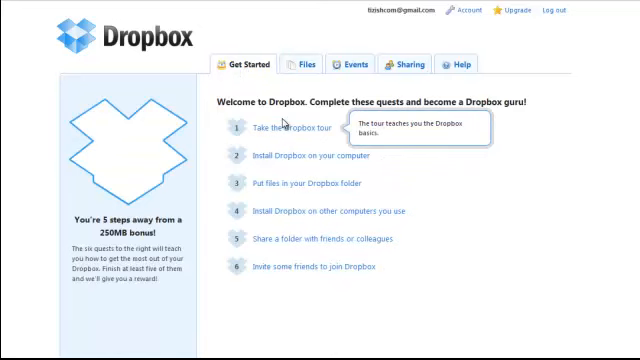
mouse_move(300, 156)
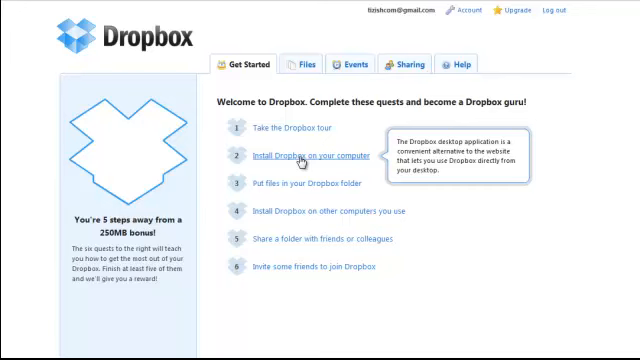
mouse_move(378, 10)
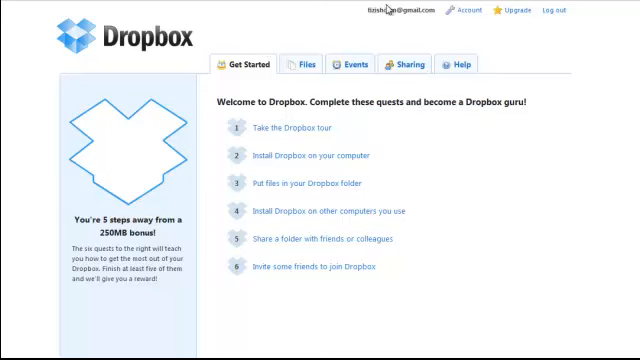
mouse_move(592, 176)
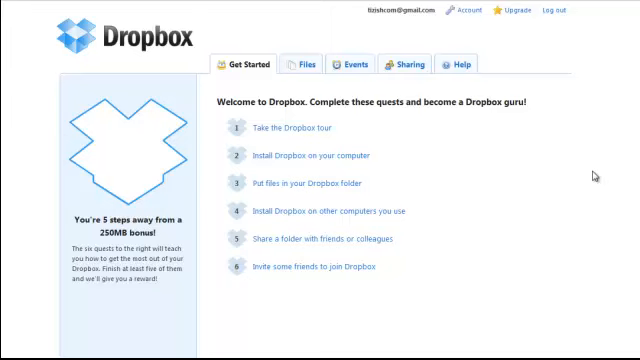
mouse_move(304, 66)
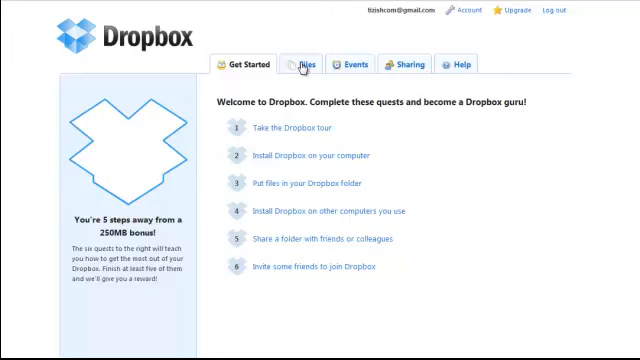
- Show the Files listing with the Photos and Public folders and Getting Started PDF
left_click(304, 64)
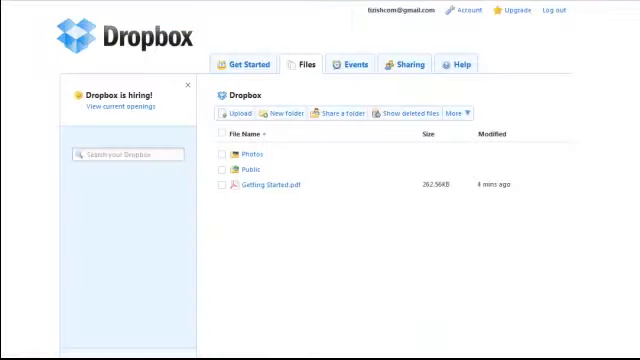
mouse_move(280, 112)
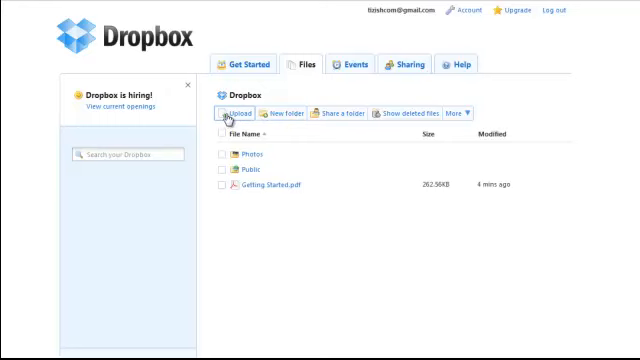
- Upload the mp3test.mp3 file into the main Dropbox folder
left_click(236, 112)
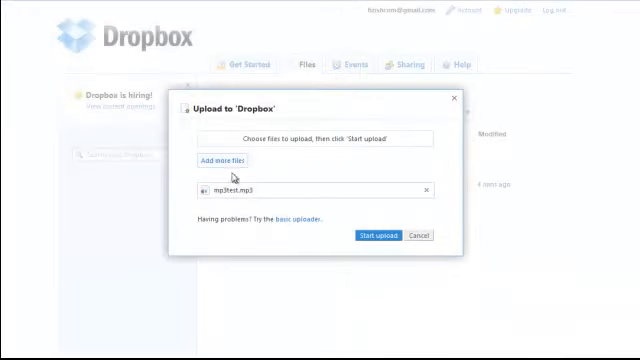
mouse_move(264, 192)
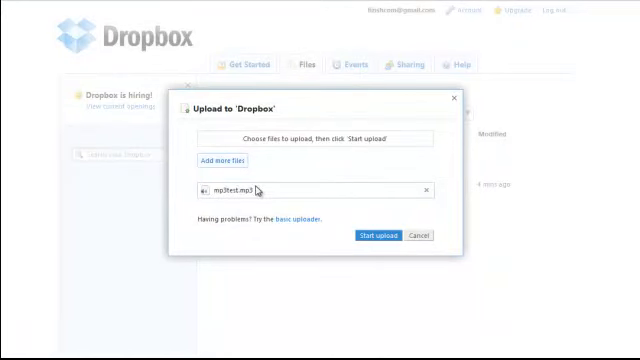
mouse_move(240, 178)
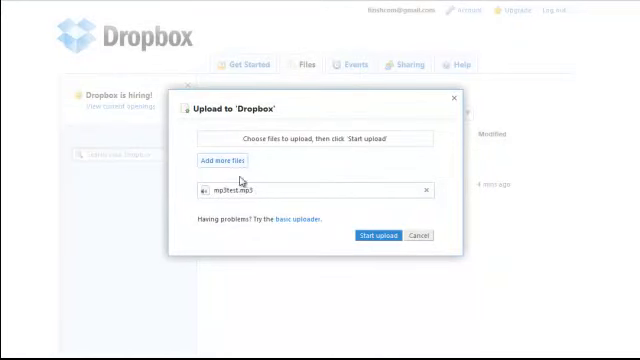
left_click(376, 236)
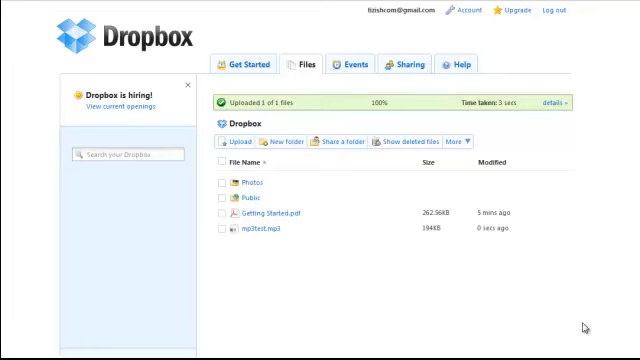
mouse_move(298, 124)
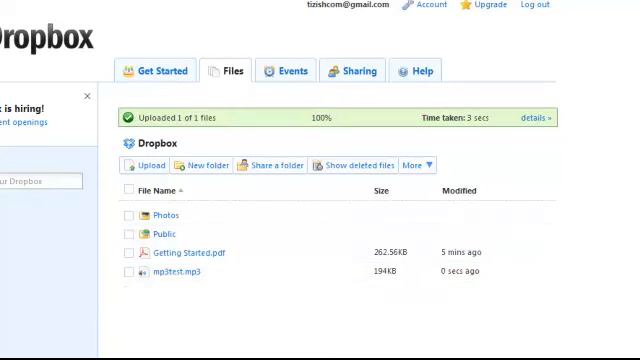
mouse_move(550, 276)
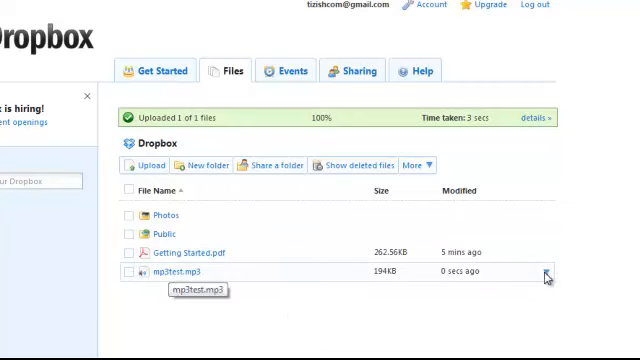
- Move mp3test.mp3 into the Public folder via the file's More > Move option
left_click(544, 280)
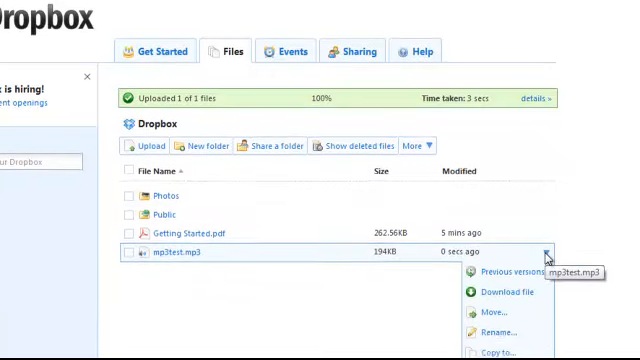
left_click(506, 312)
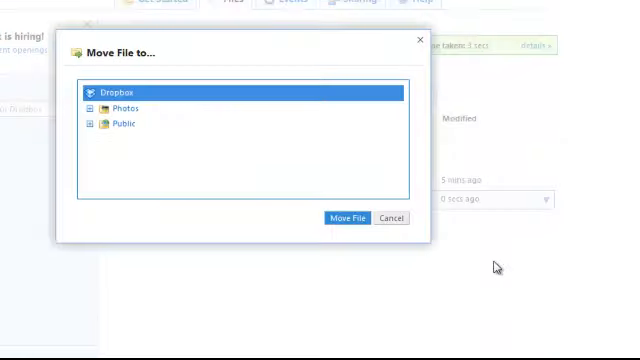
left_click(122, 124)
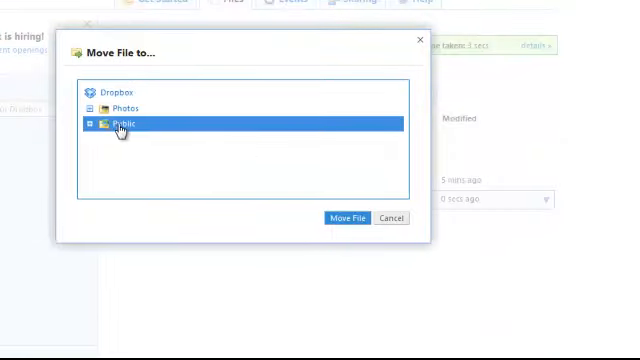
mouse_move(300, 182)
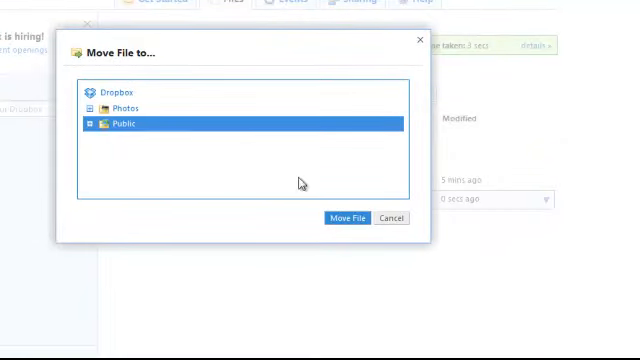
left_click(348, 218)
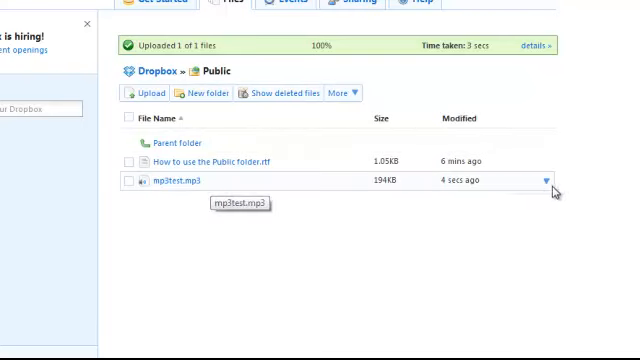
- Copy the public link of mp3test.mp3 in the Public folder to the clipboard
left_click(544, 180)
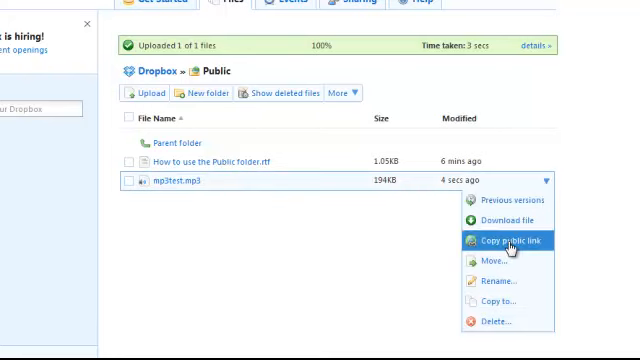
left_click(512, 240)
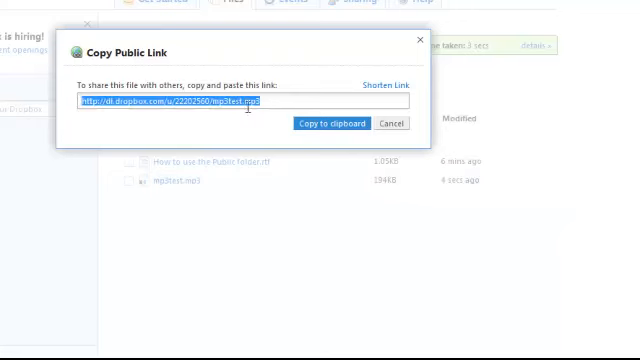
left_click(330, 124)
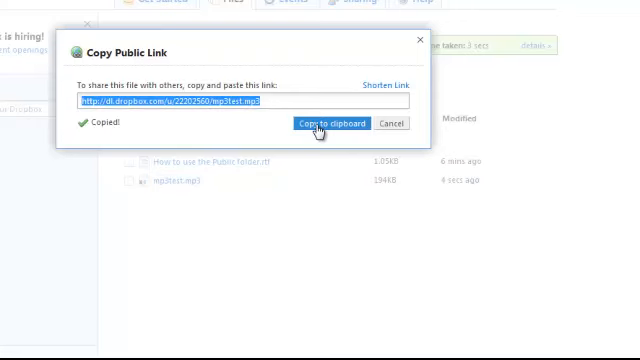
mouse_move(224, 72)
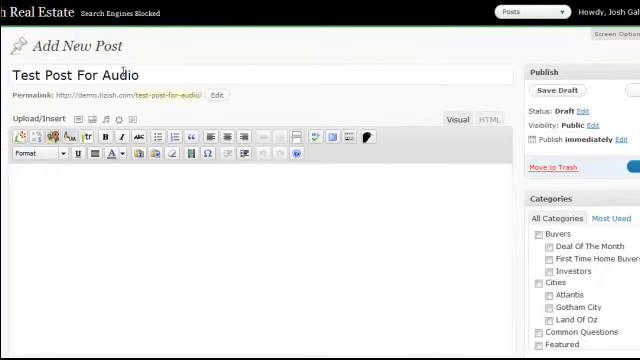
- Add 'Here is my text.' and the Dropbox mp3test.mp3 URL to the post, then select the URL
type("Here is my text.")
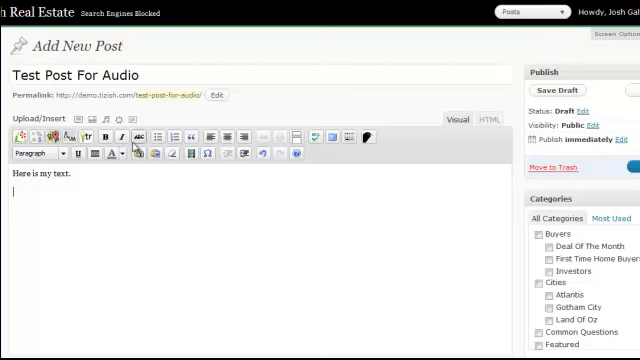
type("http://dl.dropbox.com/u/2220256o/mp3test.mp3")
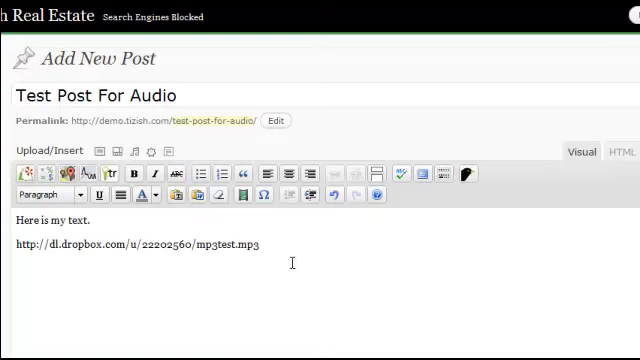
triple_click(134, 244)
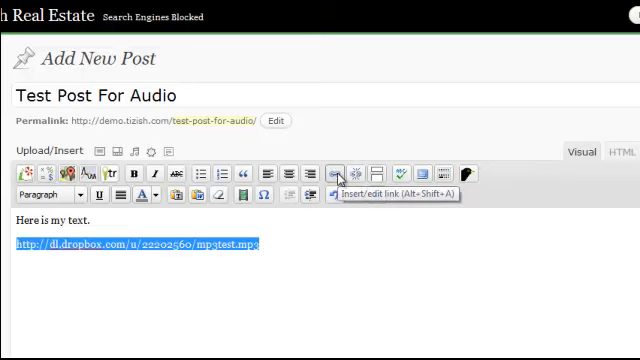
left_click(342, 170)
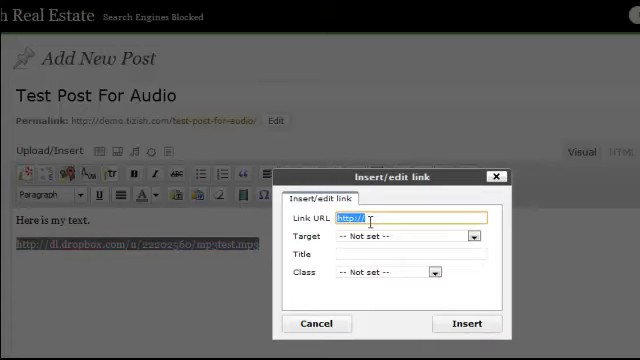
type("box.com/u/22202560/mp3test.mp3")
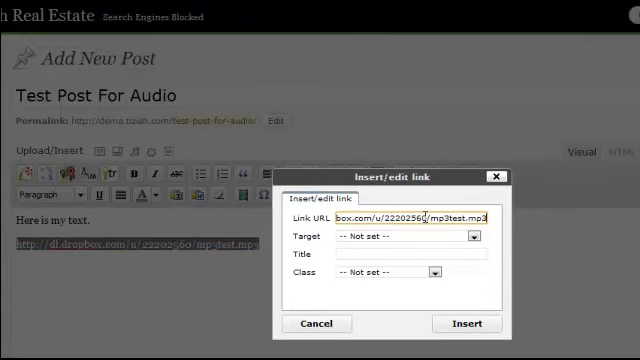
left_click(464, 324)
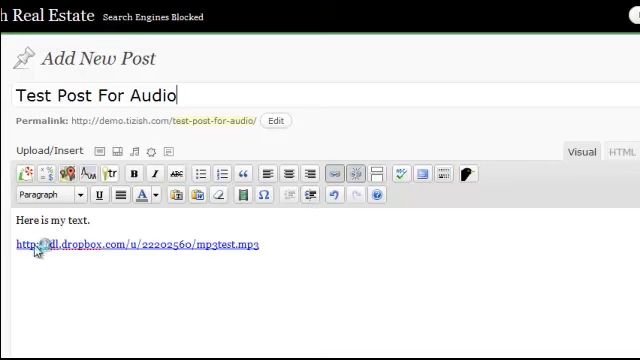
mouse_move(260, 244)
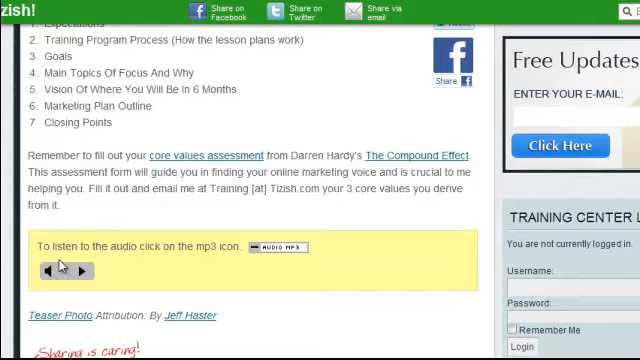
mouse_move(270, 256)
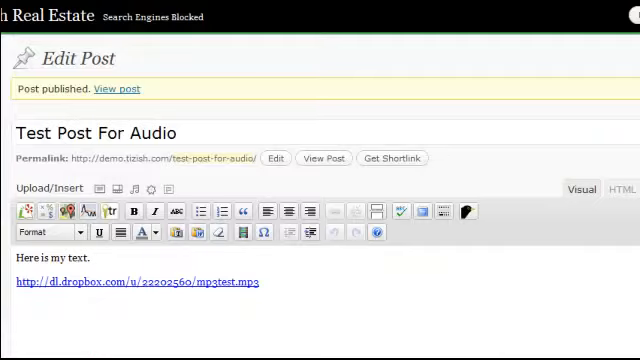
- View the live Test Post For Audio, load the inline player from the mp3 link, play and stop it
left_click(116, 88)
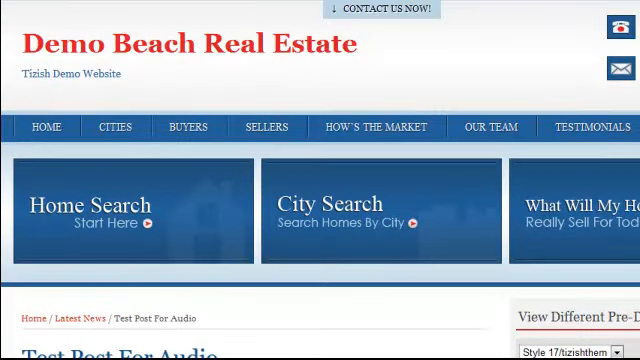
scroll("down", 3)
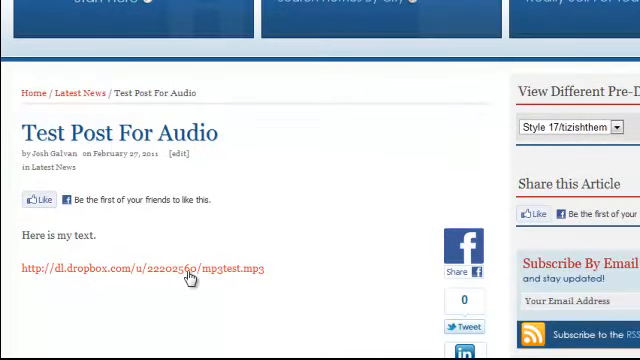
left_click(148, 268)
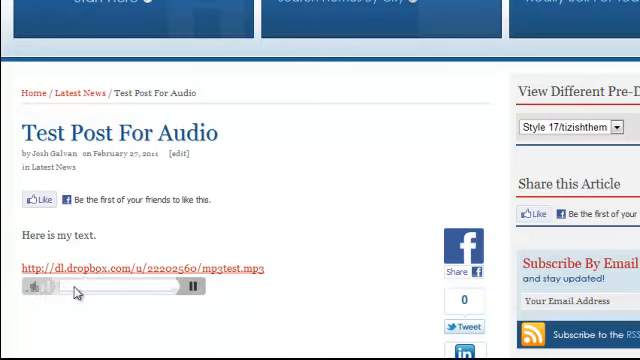
left_click(40, 284)
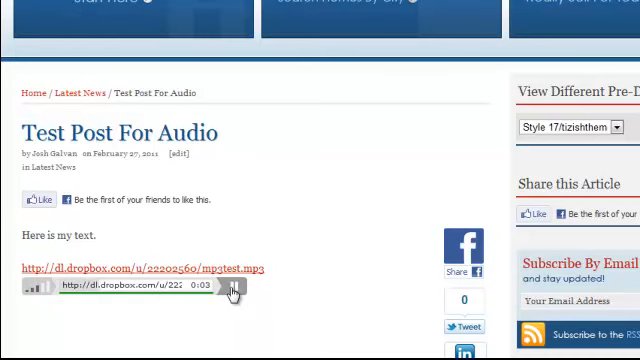
left_click(228, 290)
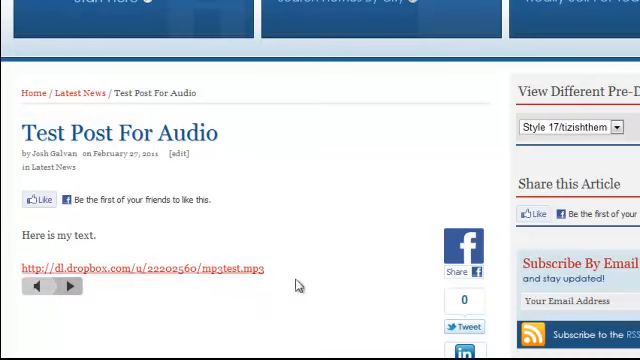
mouse_move(208, 270)
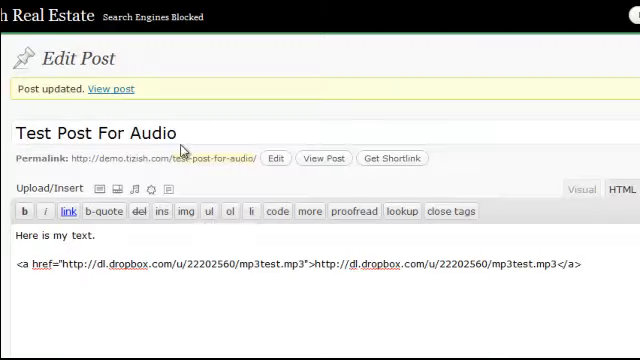
- In the visual editor, replace the raw URL with the phrase 'Click Here To Listen To Audio'
left_click(580, 188)
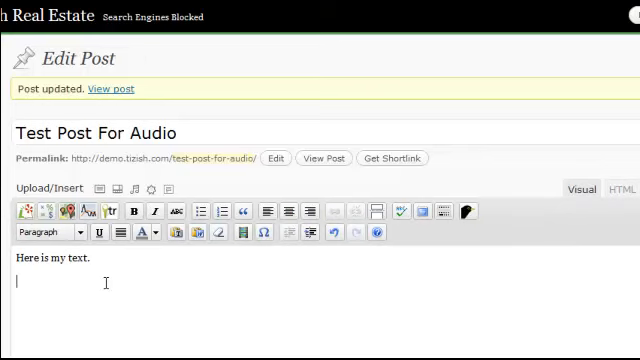
type("Pres P")
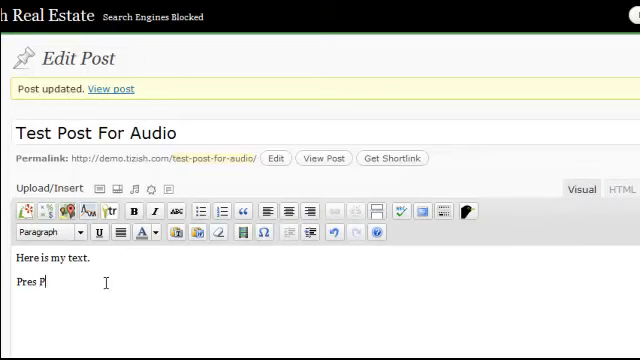
type("Click")
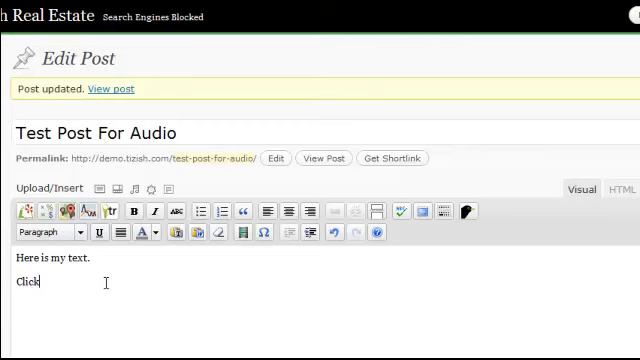
type("Here To L")
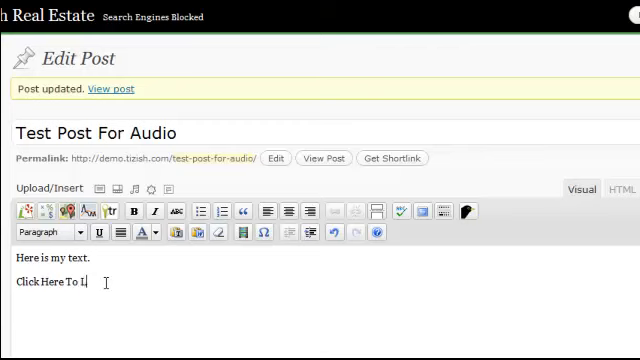
type("sten To Audio")
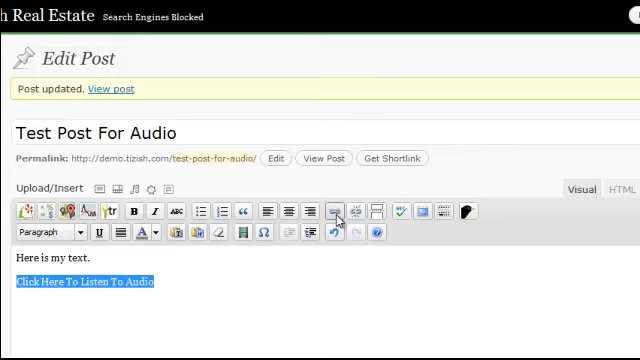
- Link the selected phrase to the Dropbox MP3 address and insert it
left_click(338, 212)
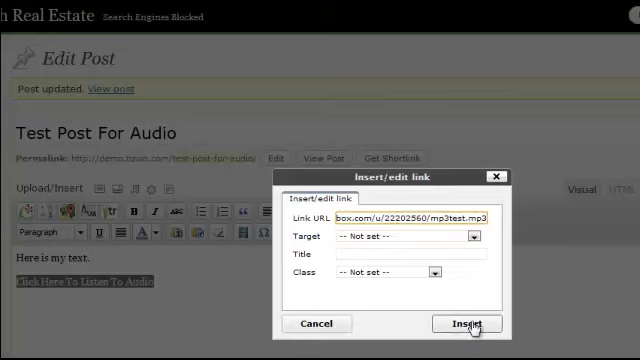
left_click(462, 324)
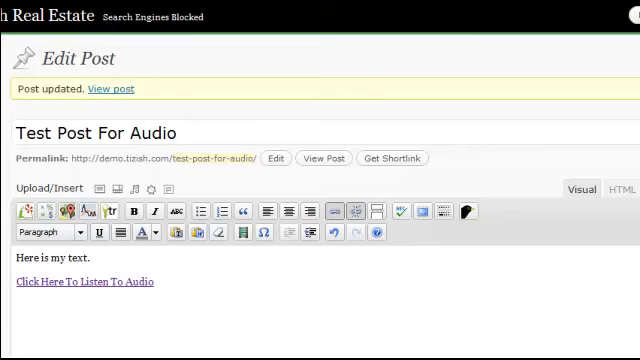
mouse_move(540, 128)
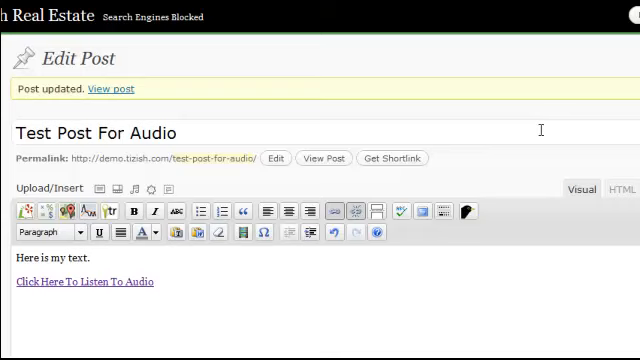
- Update the post, view it live and confirm the link opens an inline player
left_click(620, 188)
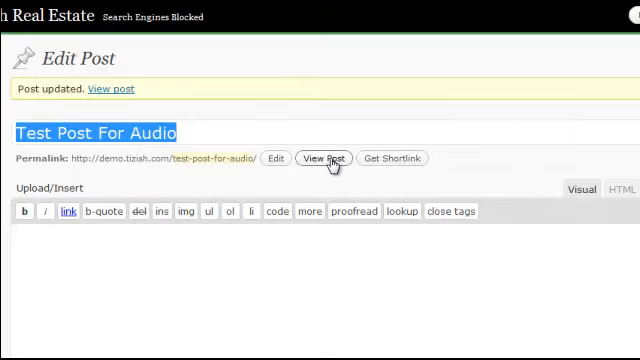
left_click(324, 158)
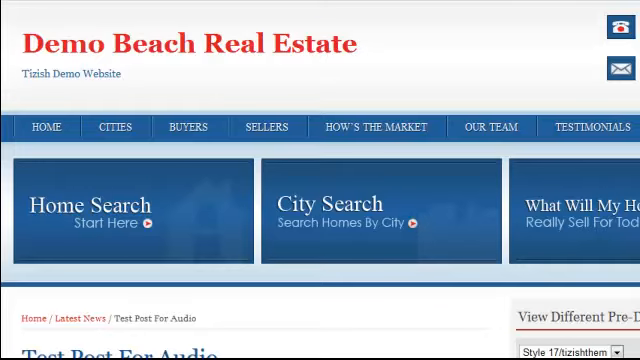
scroll("down", 3)
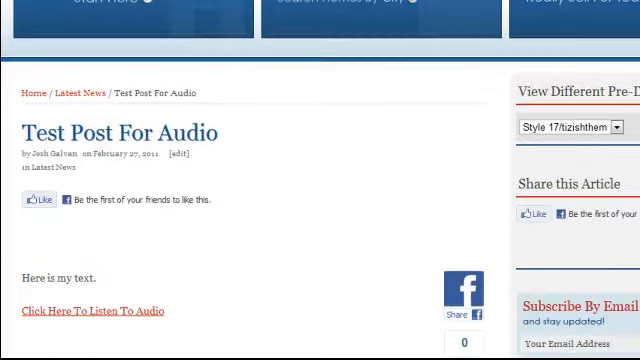
scroll("down", 3)
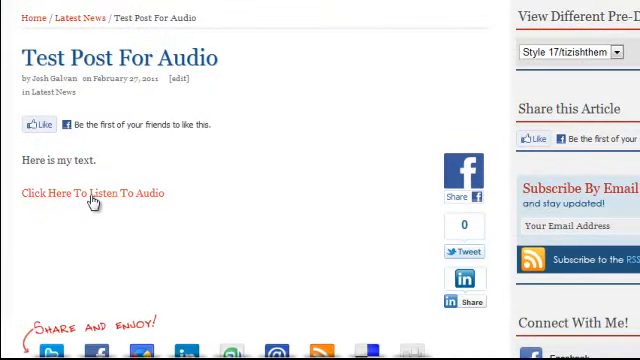
left_click(92, 192)
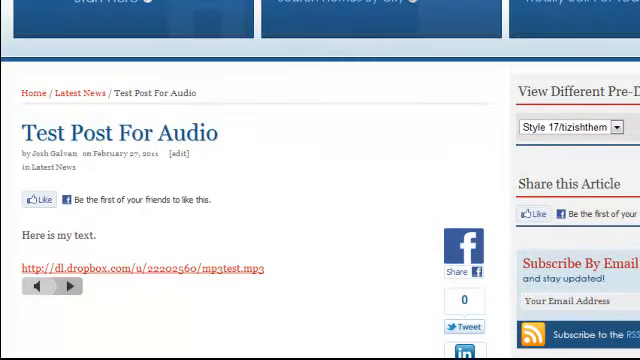
- Return to editing the post, then head to the Tizish website
left_click(192, 152)
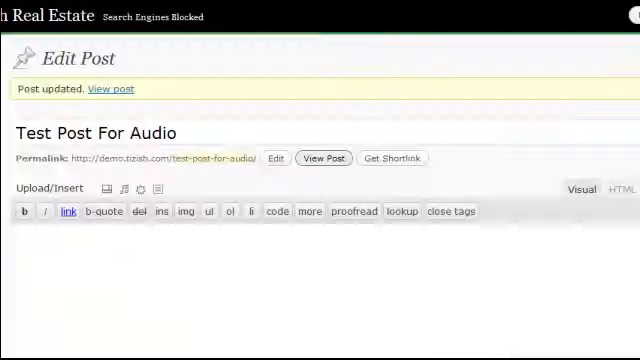
left_click(580, 188)
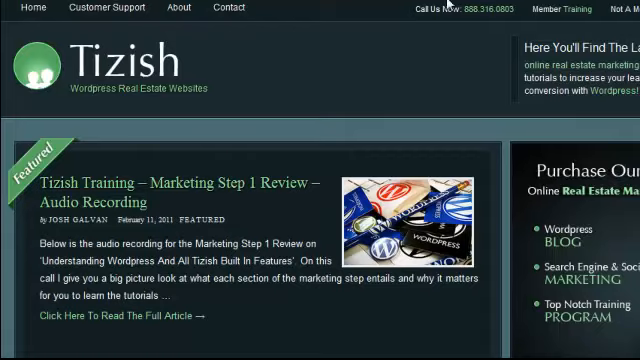
mouse_move(120, 88)
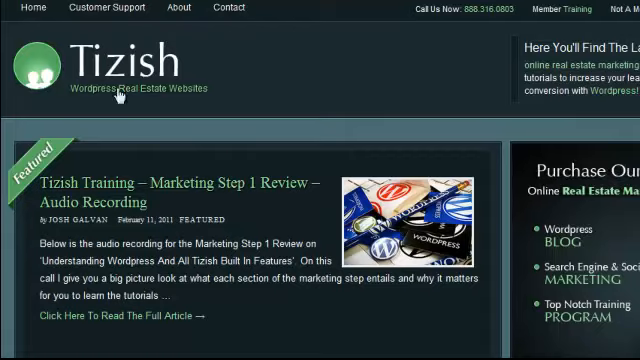